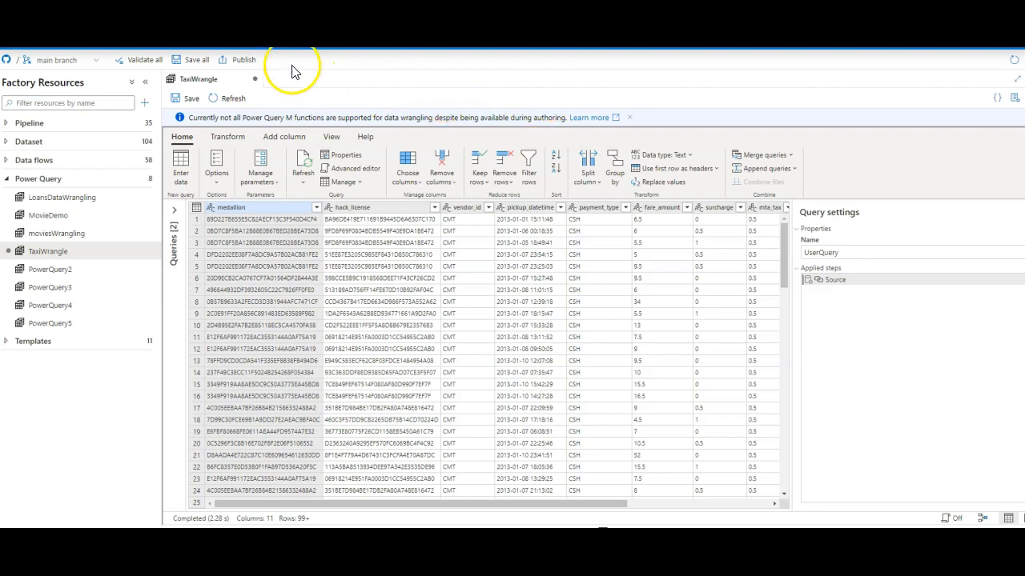
{"action": "mouse_move", "coordinate": [624, 518]}
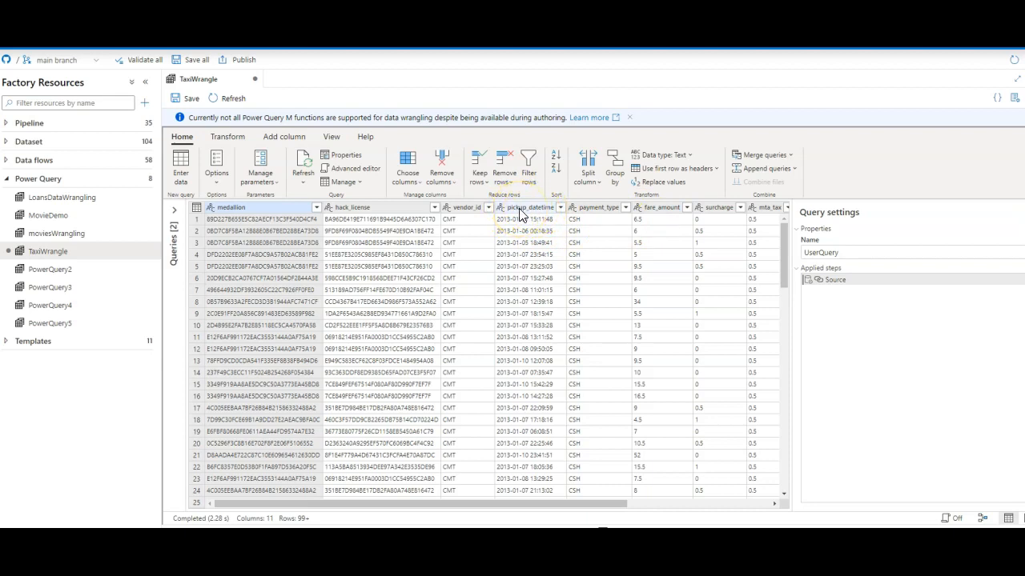
Change pickup_datetime to Date/Time and bring up the query's M code in the Advanced editor
{"action": "right_click", "coordinate": [525, 218]}
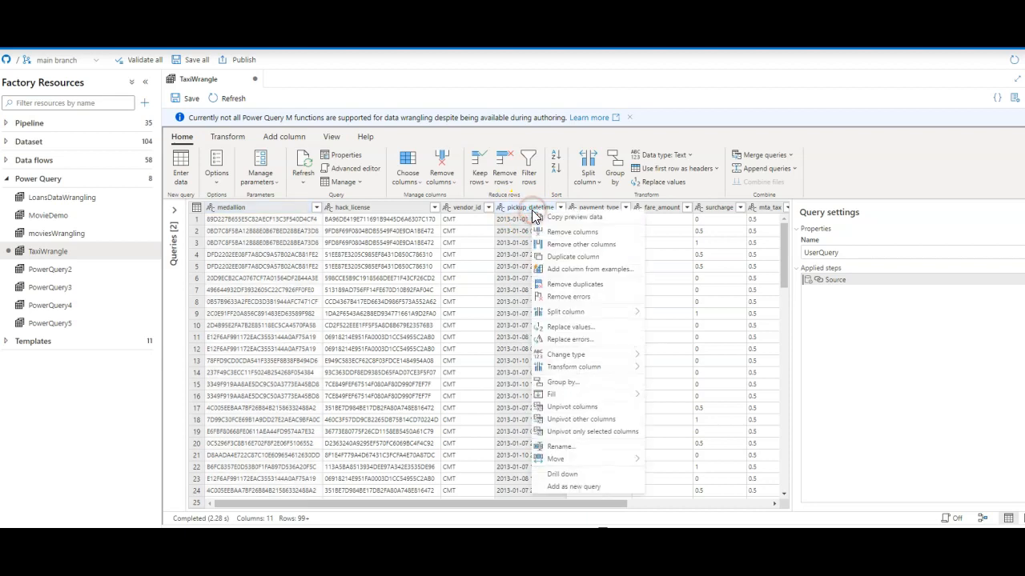
{"action": "mouse_move", "coordinate": [592, 361]}
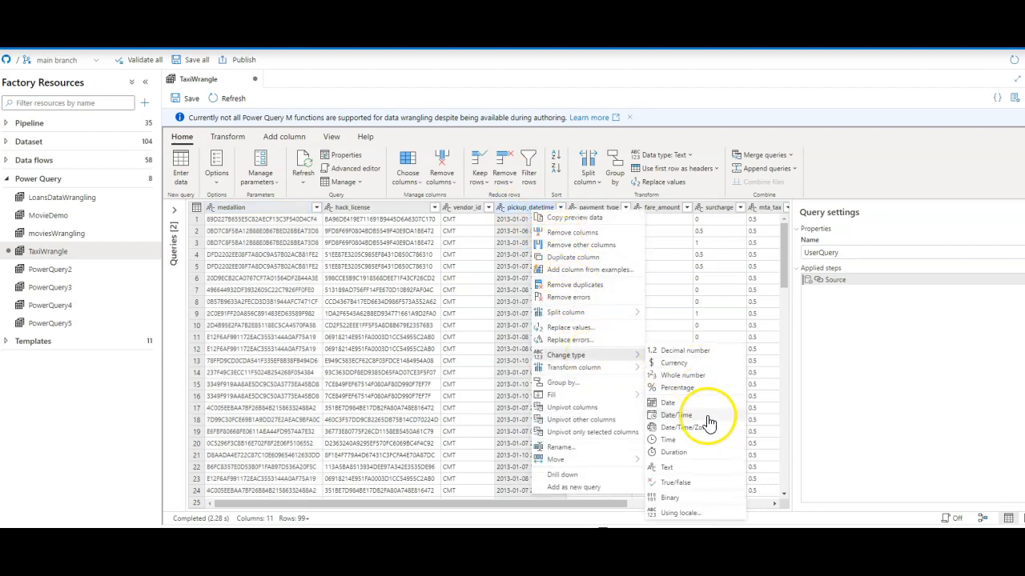
{"action": "left_click", "coordinate": [676, 415]}
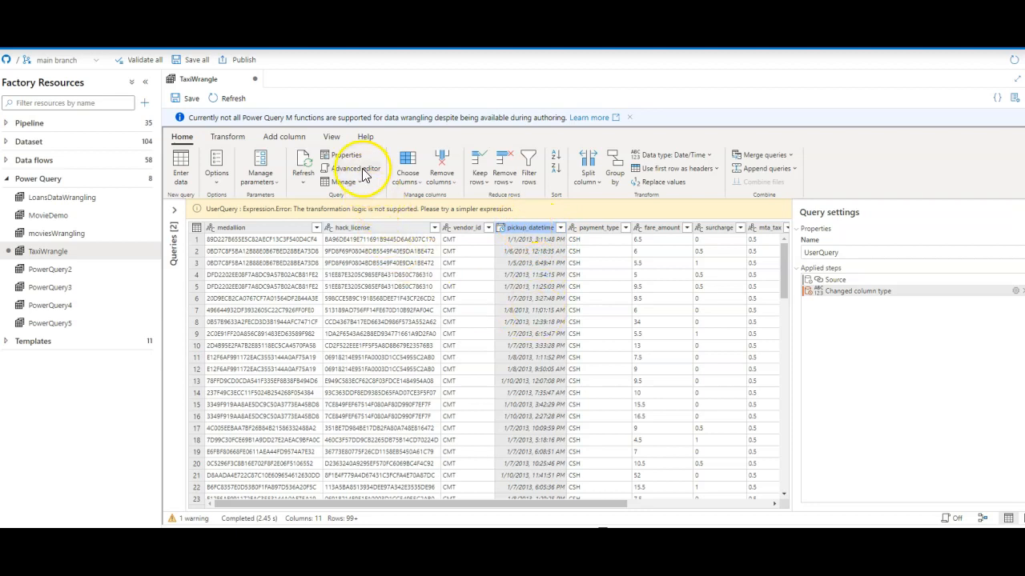
{"action": "left_click", "coordinate": [351, 168]}
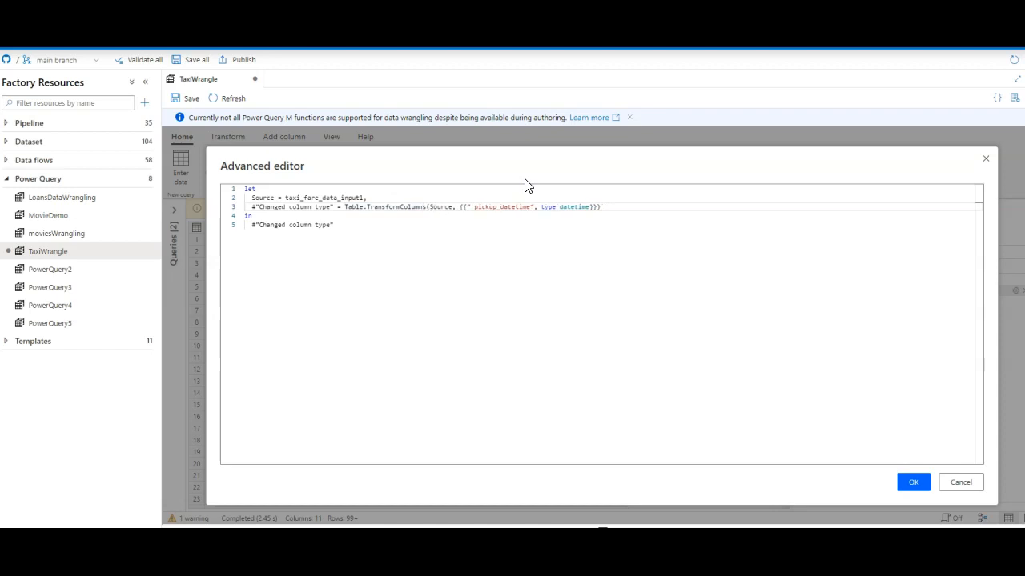
Insert each DateTime.FromText(_, [Format="yyyy-MM-dd HH:mm:ss", Culture="en-us"]) before type datetime and apply it
{"action": "left_click", "coordinate": [660, 301]}
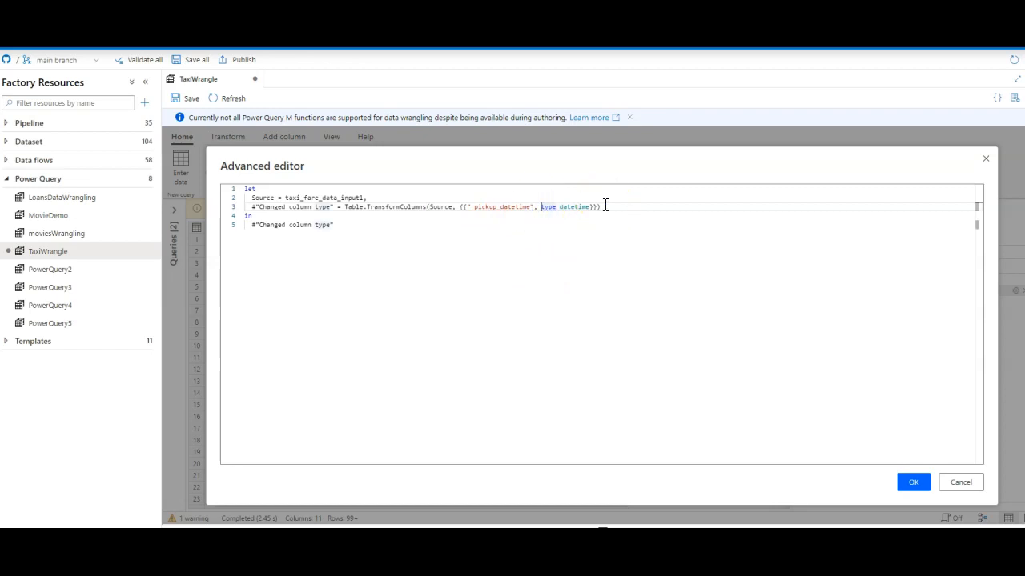
{"action": "type", "text": "each DateTime.FromText(_, [Format = \"yyyy-MM-dd HH:mm:ss\", Culture = \"en-us\"]),"}
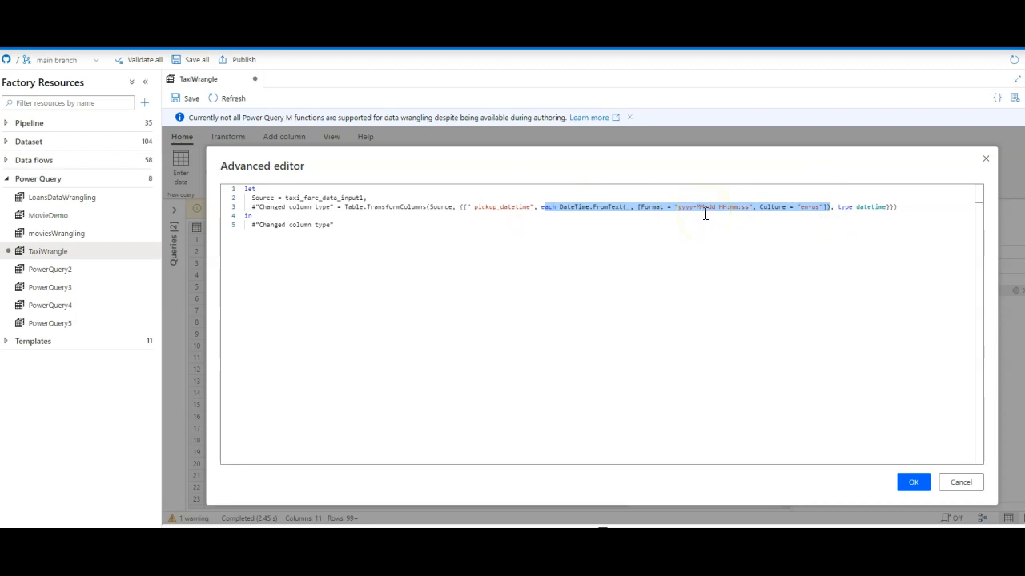
{"action": "left_click", "coordinate": [912, 482]}
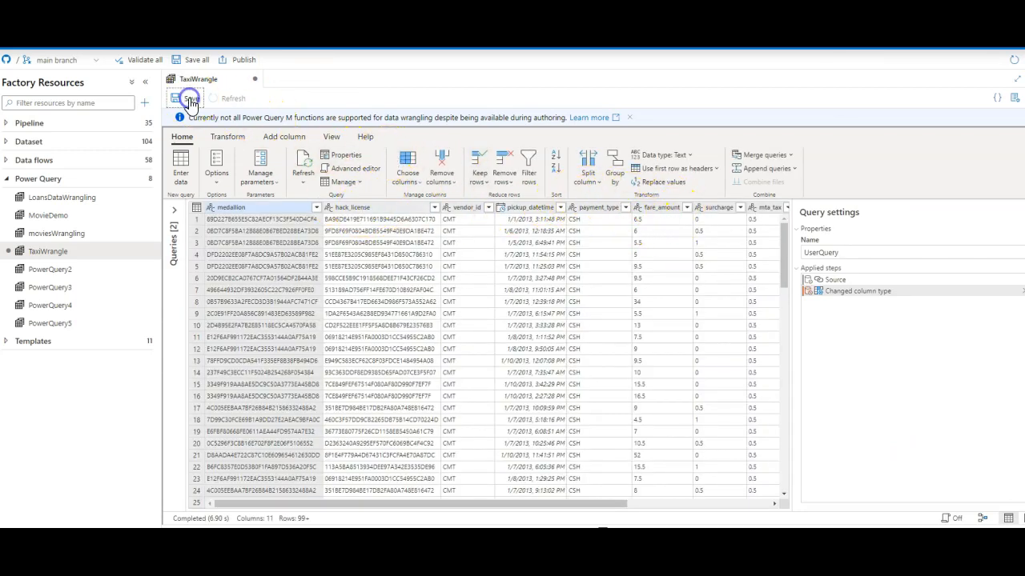
Save TaxiWrangle and set the activity sink to a single output file named taxipqtest.csv
{"action": "left_click", "coordinate": [185, 98]}
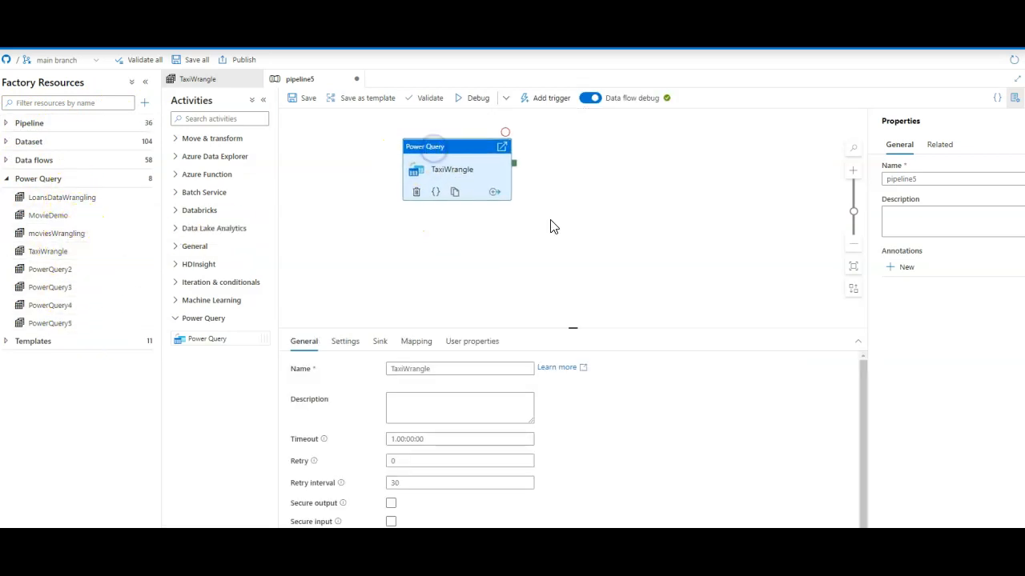
{"action": "left_click", "coordinate": [380, 339]}
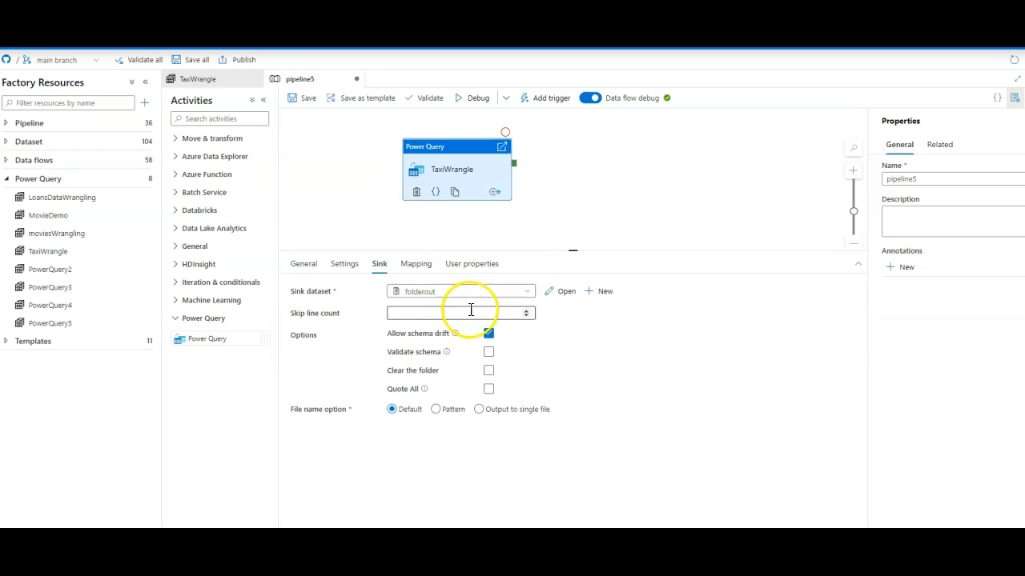
{"action": "left_click", "coordinate": [478, 410]}
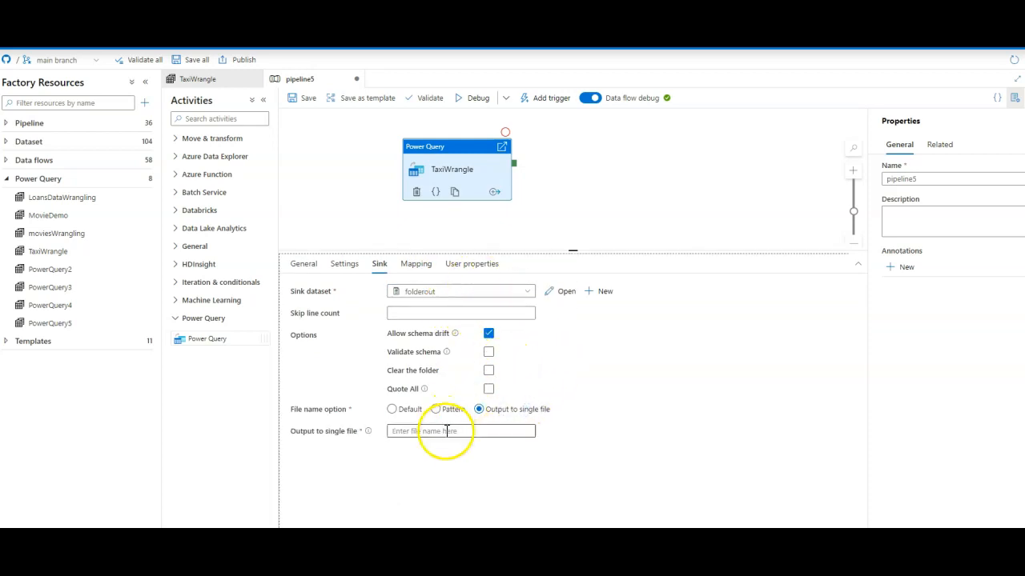
{"action": "type", "text": "taxipqtest.csv"}
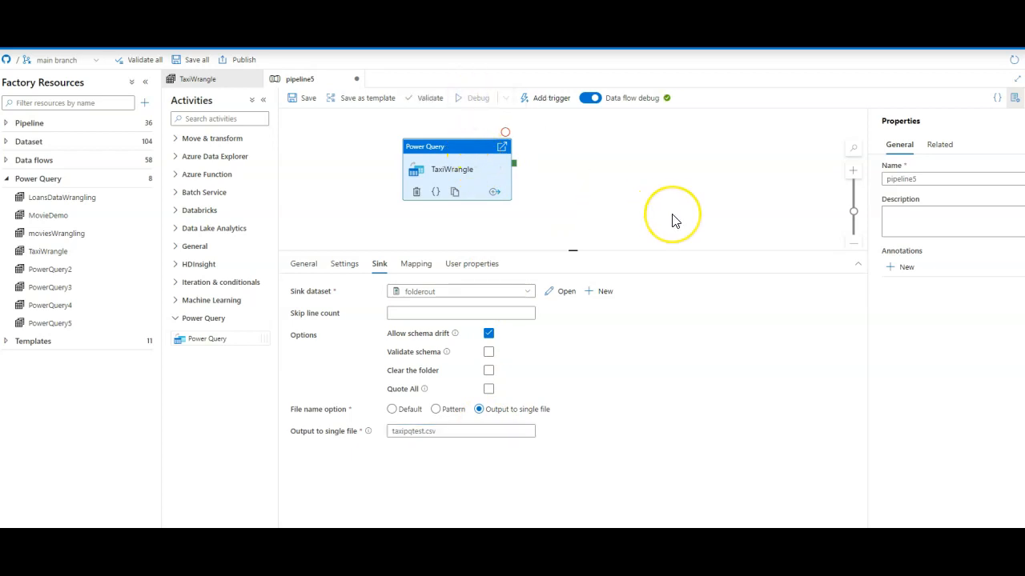
Start a pipeline debug run, check the compute core settings, and view the TaxiWrangle run details
{"action": "left_click", "coordinate": [477, 98]}
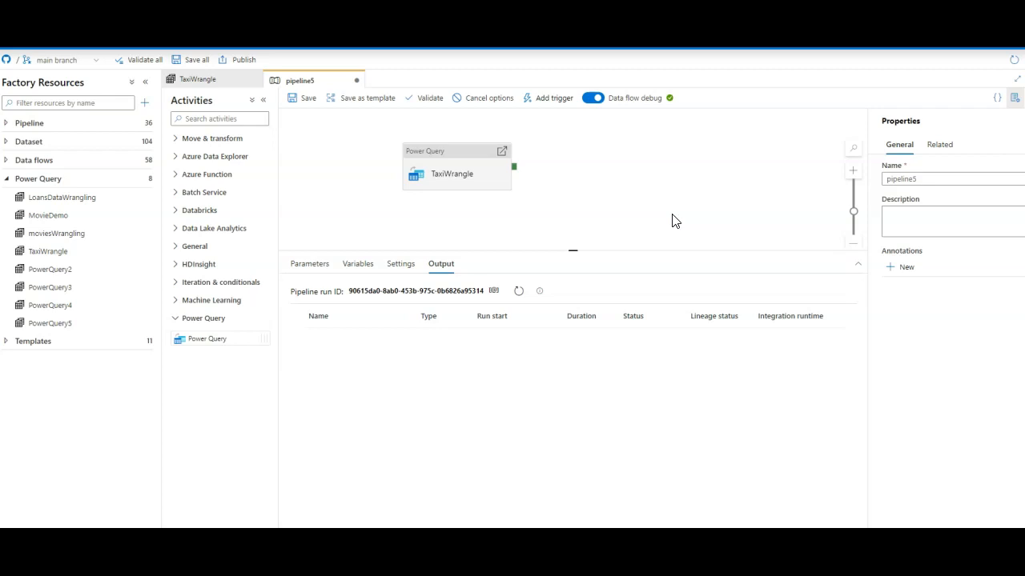
{"action": "left_click", "coordinate": [451, 173]}
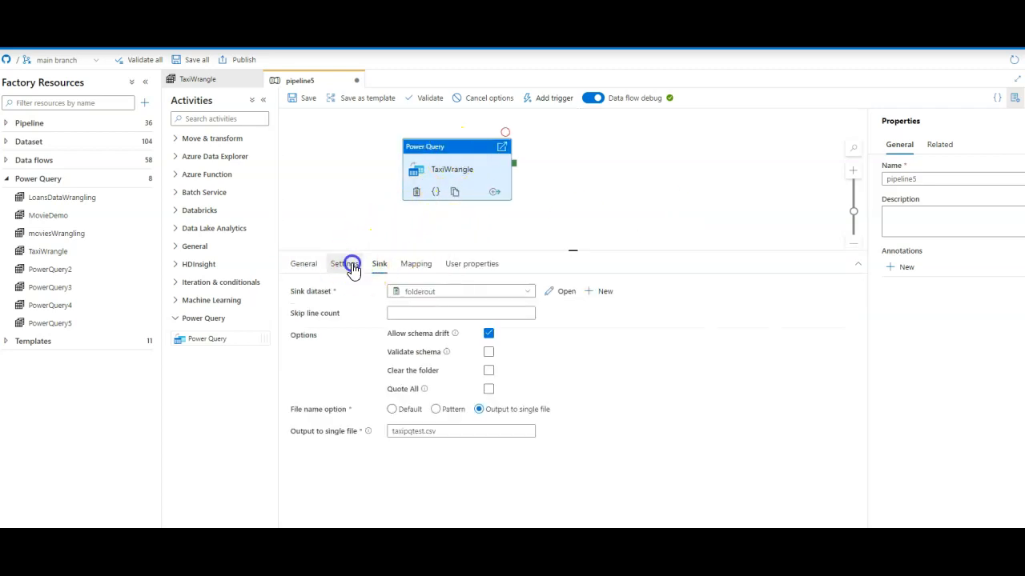
{"action": "left_click", "coordinate": [344, 263]}
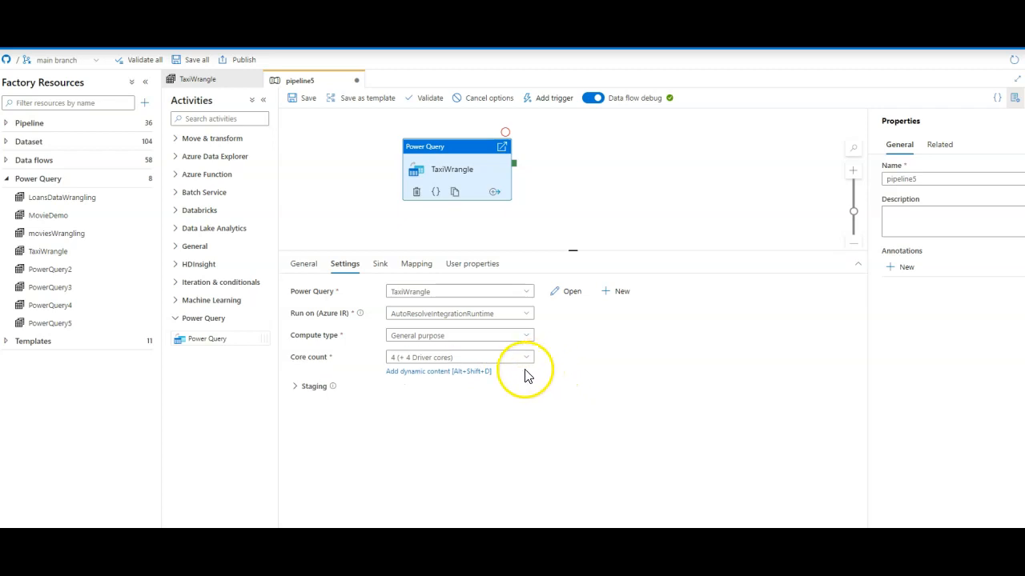
{"action": "left_click", "coordinate": [525, 357]}
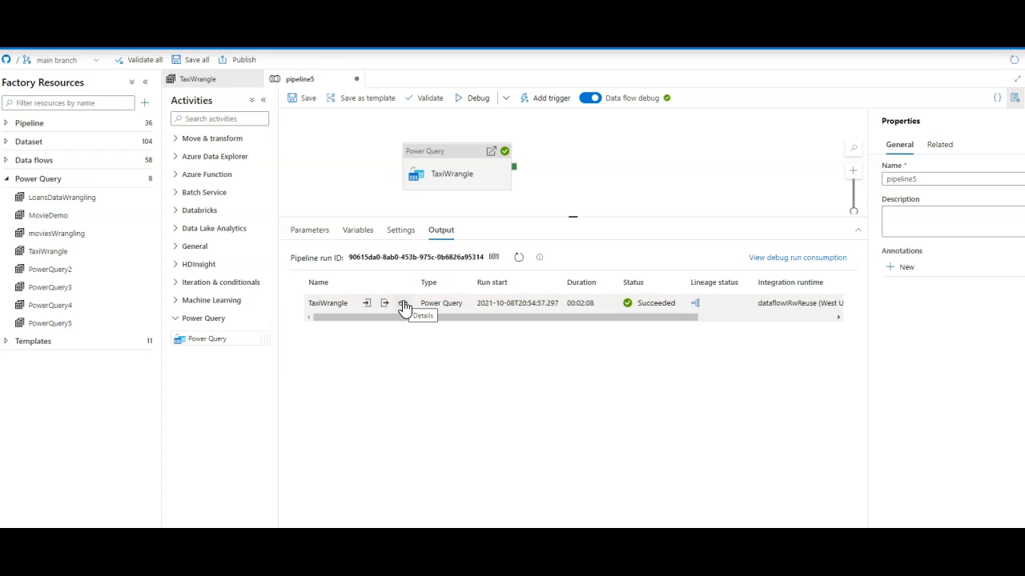
{"action": "left_click", "coordinate": [403, 306]}
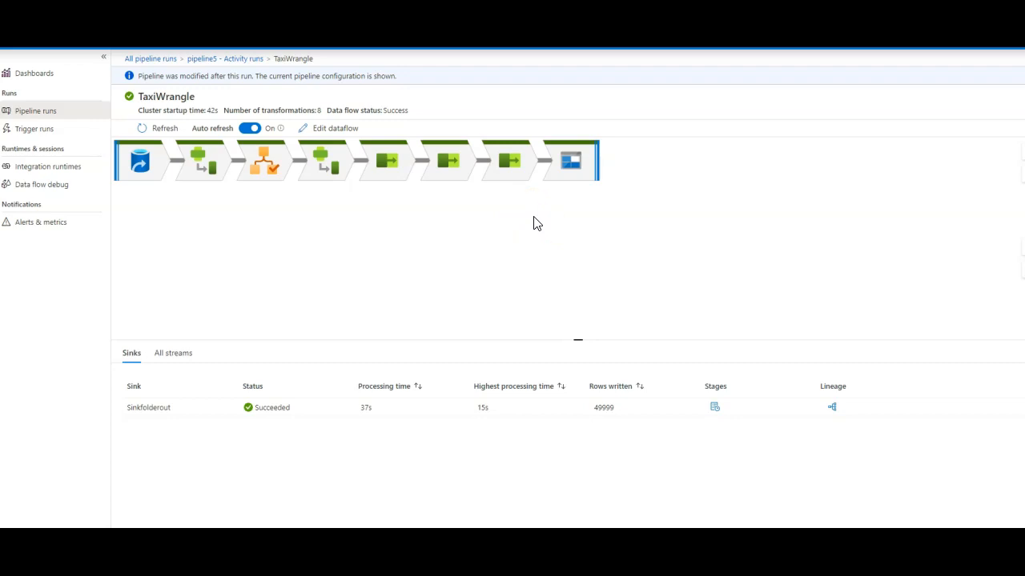
View the Sinkfolderout diagnostics: 49,999 rows across 2 partitions, status Succeeded
{"action": "left_click", "coordinate": [570, 160]}
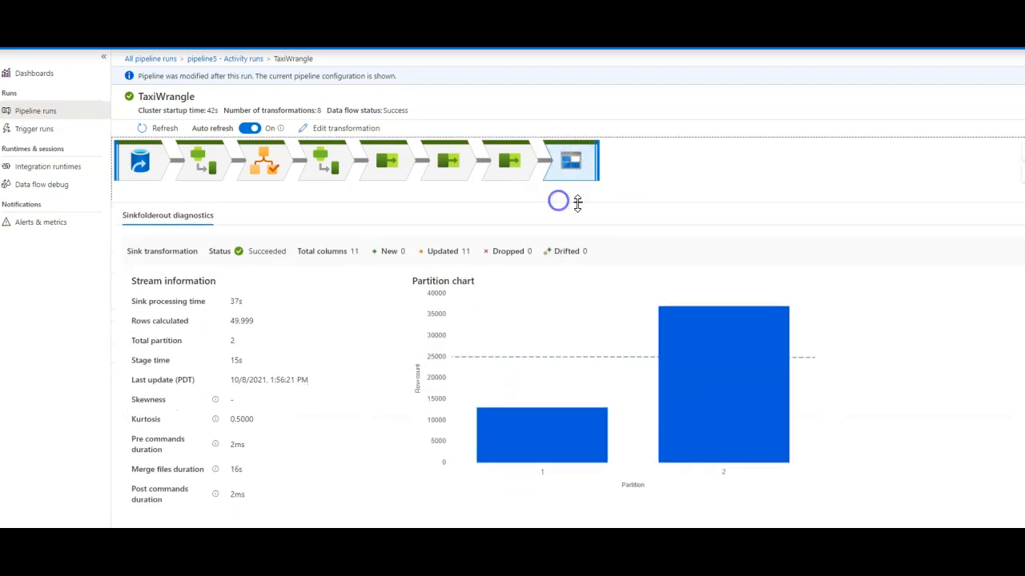
{"action": "mouse_move", "coordinate": [878, 416]}
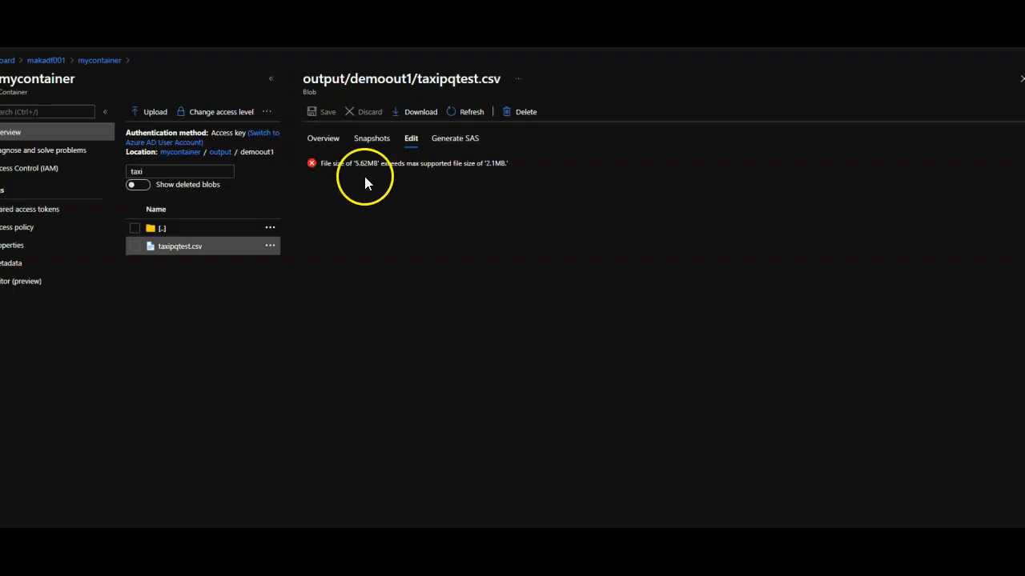
{"action": "mouse_move", "coordinate": [445, 280]}
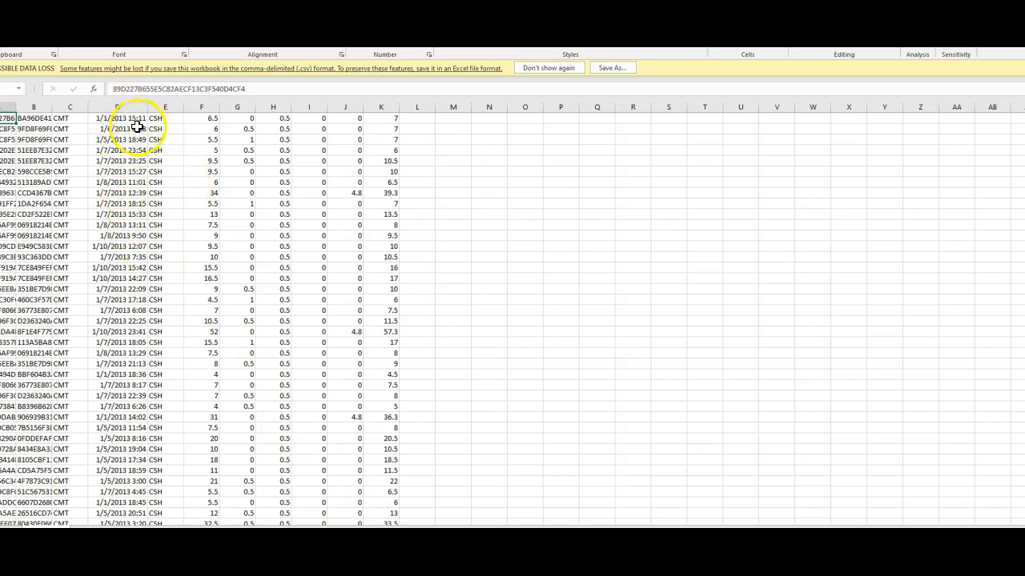
{"action": "mouse_move", "coordinate": [148, 109]}
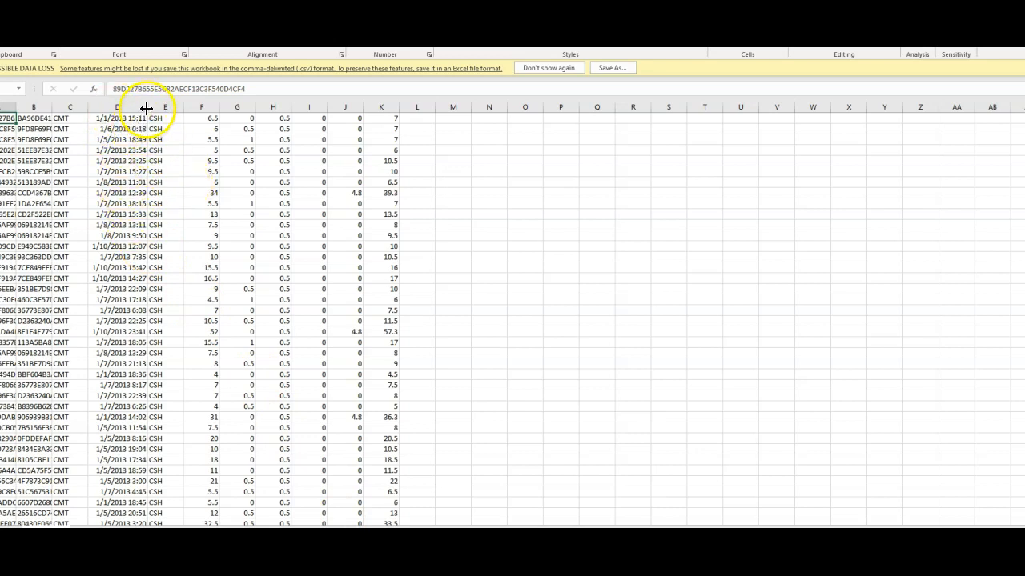